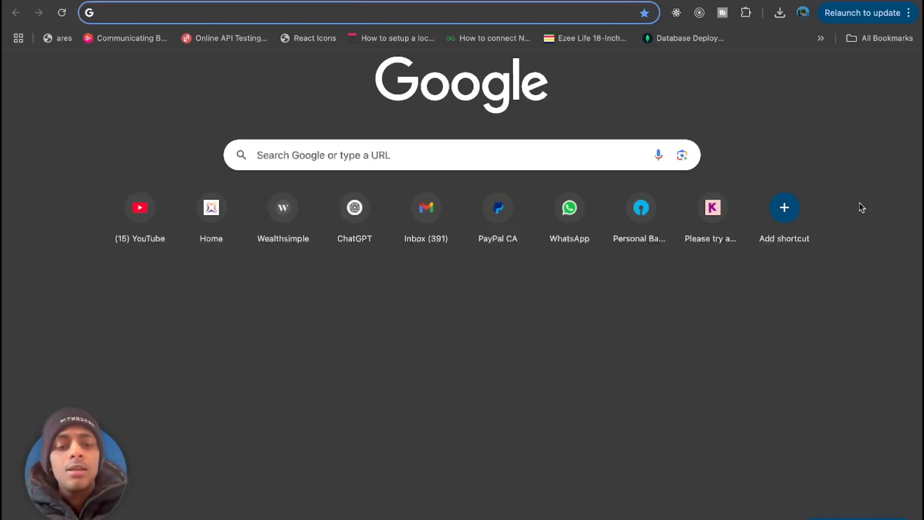
Go to ollama.com and pick the macOS version on the Download page.
text(ollama.com)
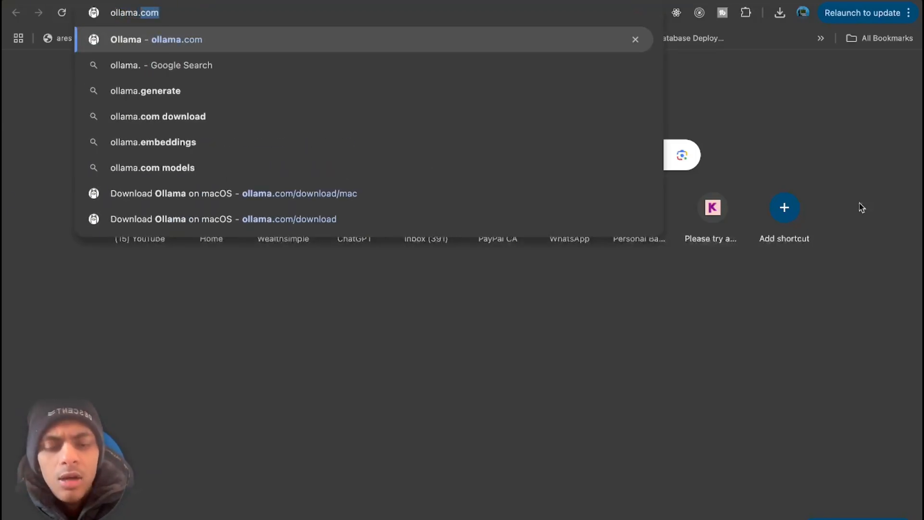
click(156, 39)
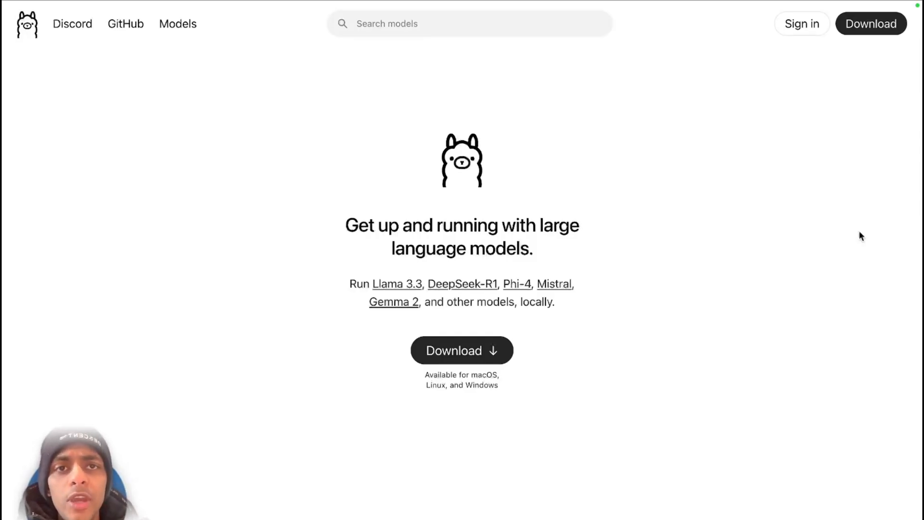
mouse_move(485, 354)
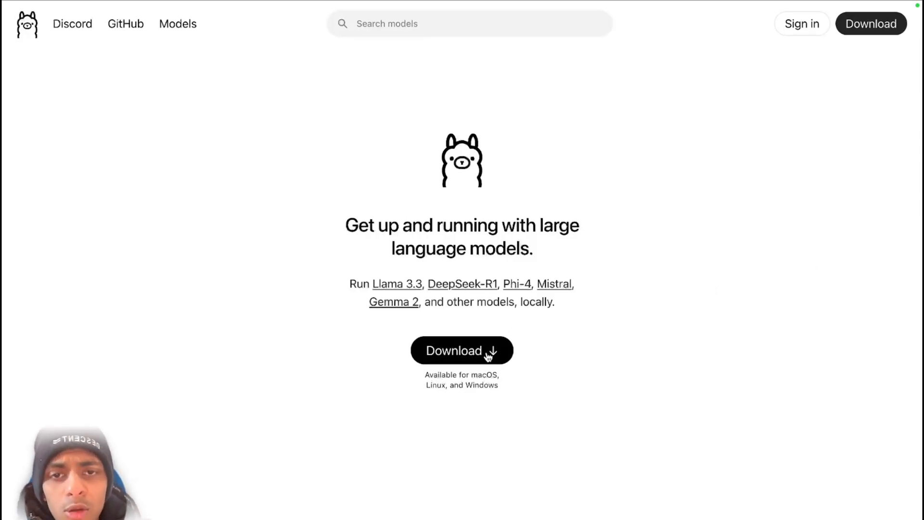
click(462, 349)
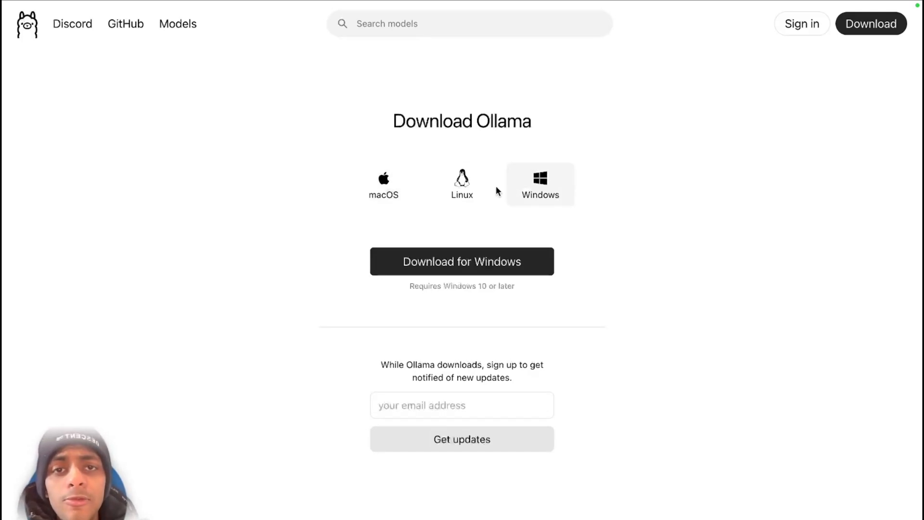
click(383, 183)
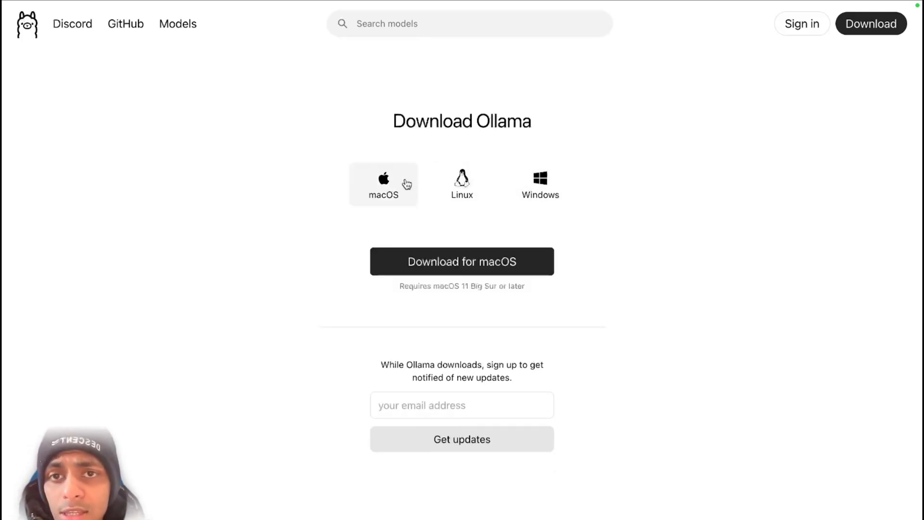
mouse_move(393, 197)
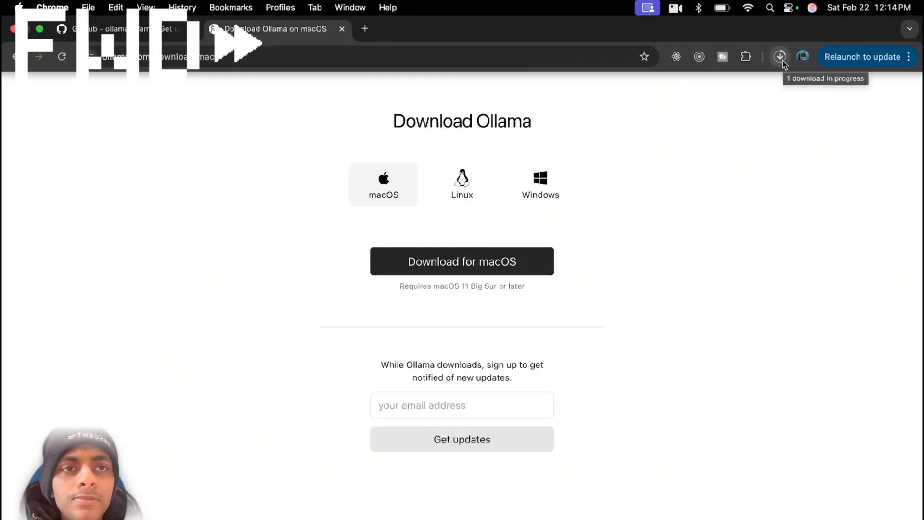
Unzip Ollama-darwin.zip, move Ollama to Applications, and launch it.
click(780, 57)
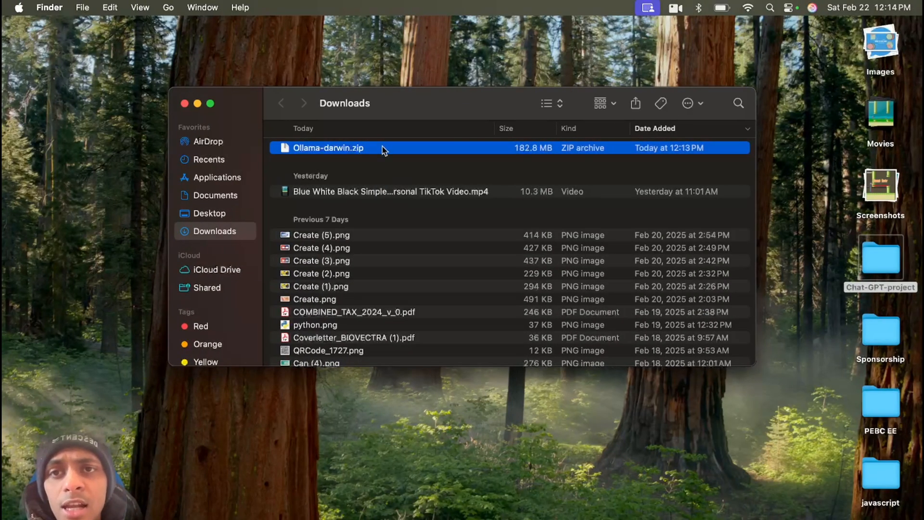
double_click(328, 148)
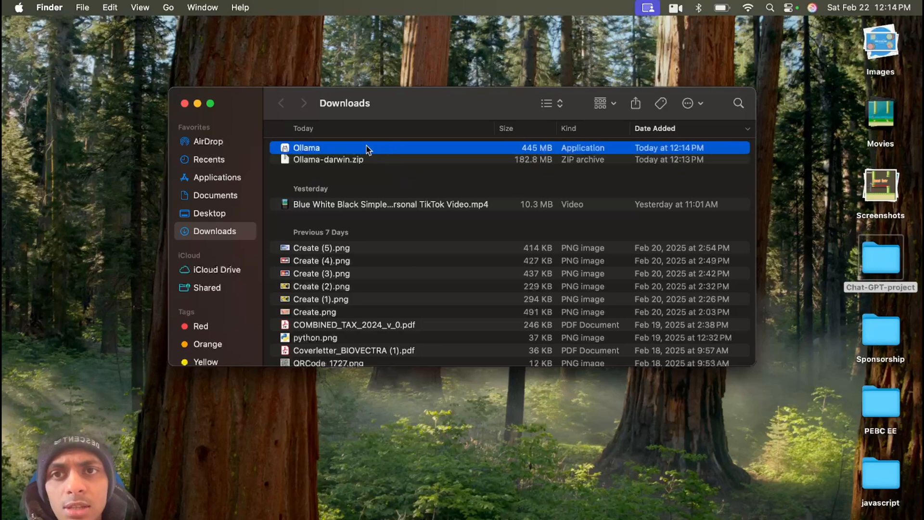
mouse_move(547, 155)
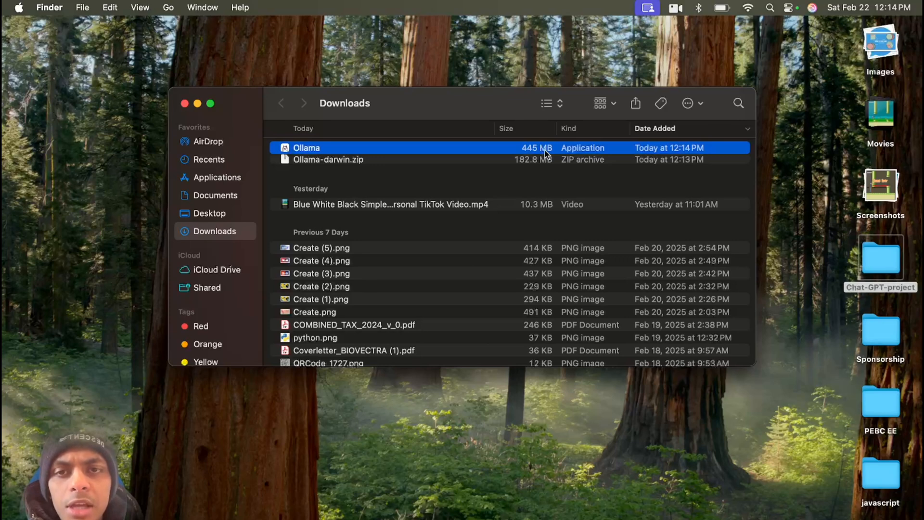
double_click(306, 147)
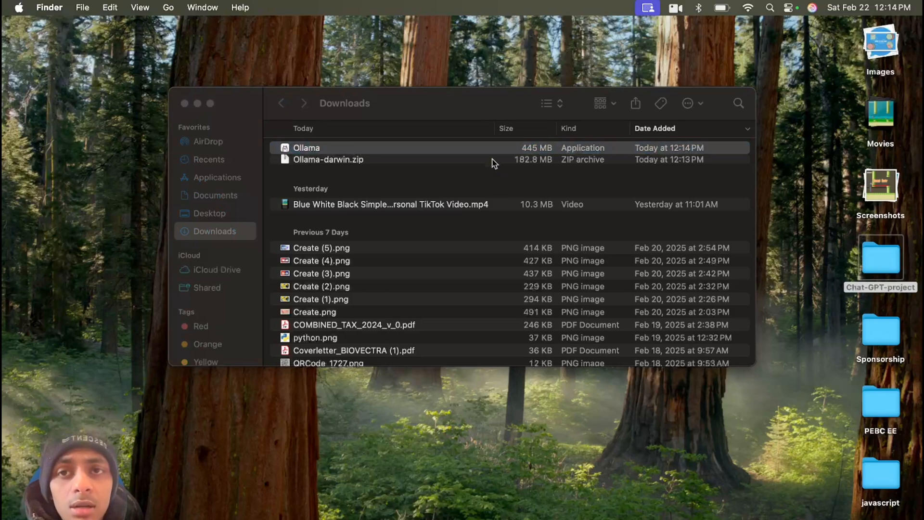
double_click(306, 148)
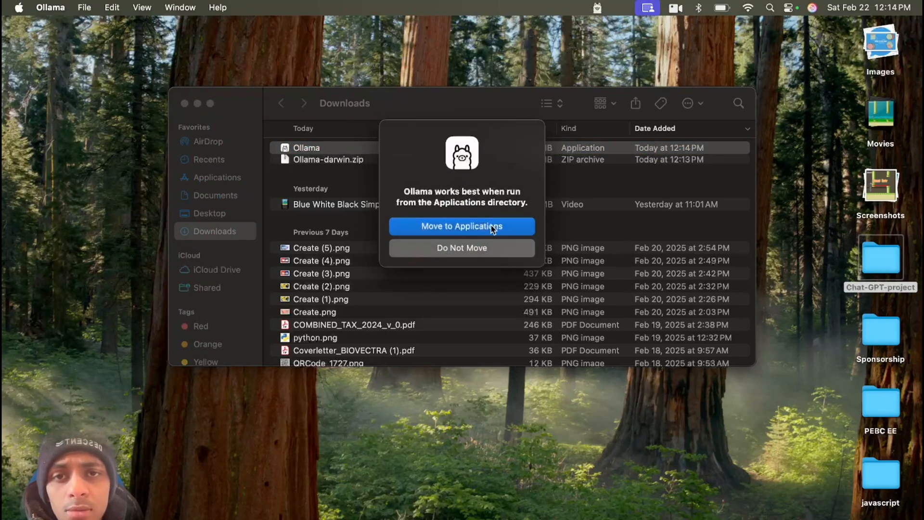
click(461, 225)
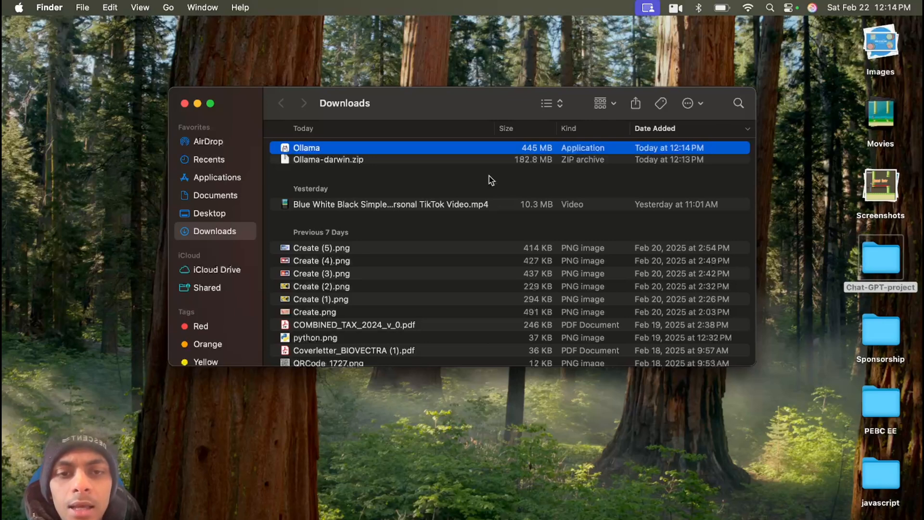
double_click(307, 147)
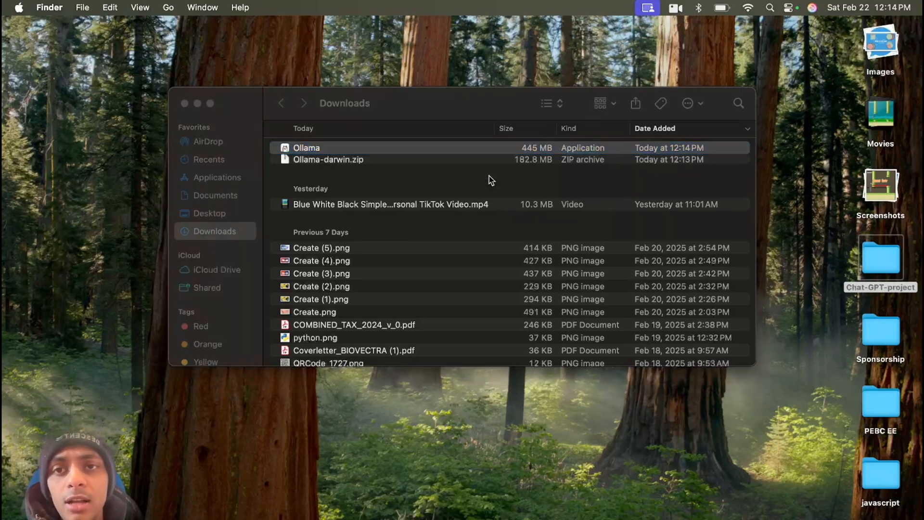
double_click(306, 147)
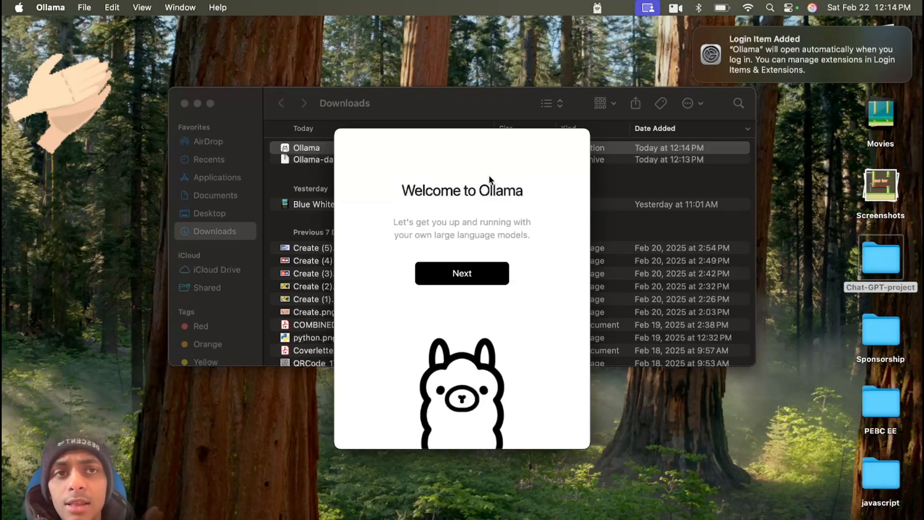
Advance past the welcome screen and install the ollama command line tool.
click(462, 273)
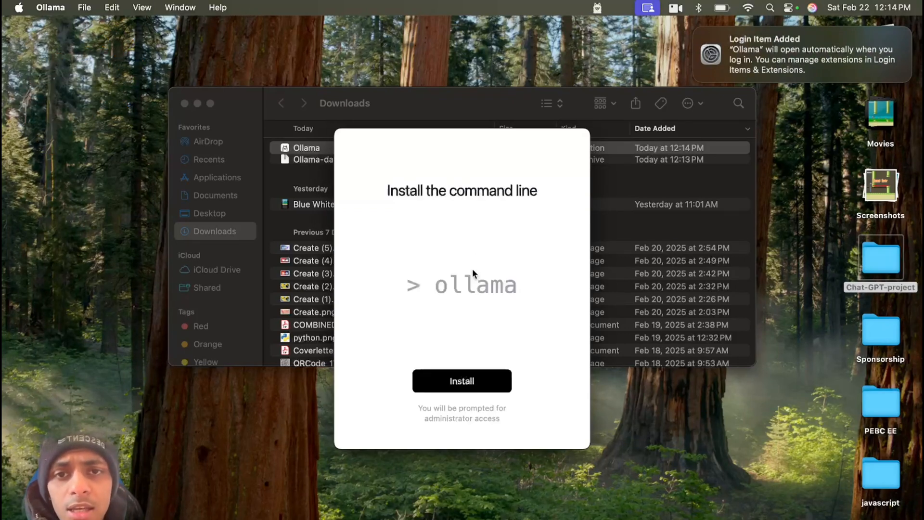
mouse_move(429, 282)
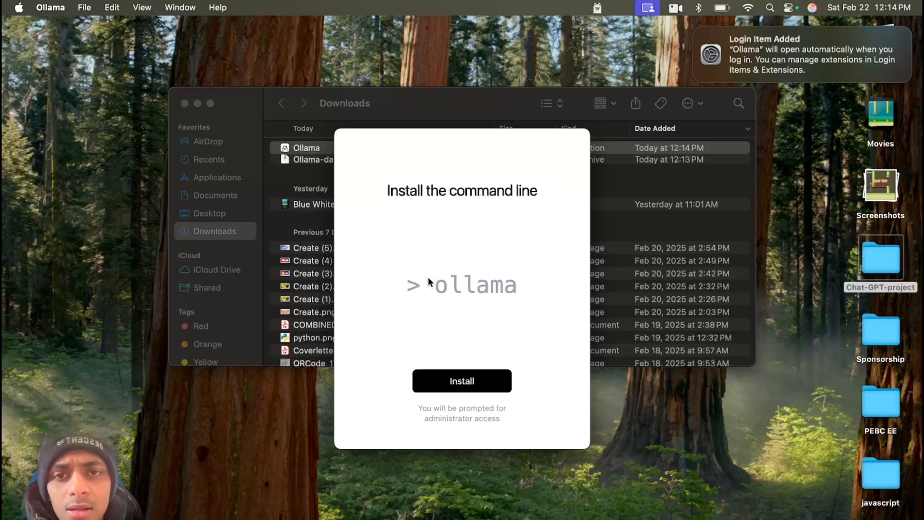
mouse_move(528, 214)
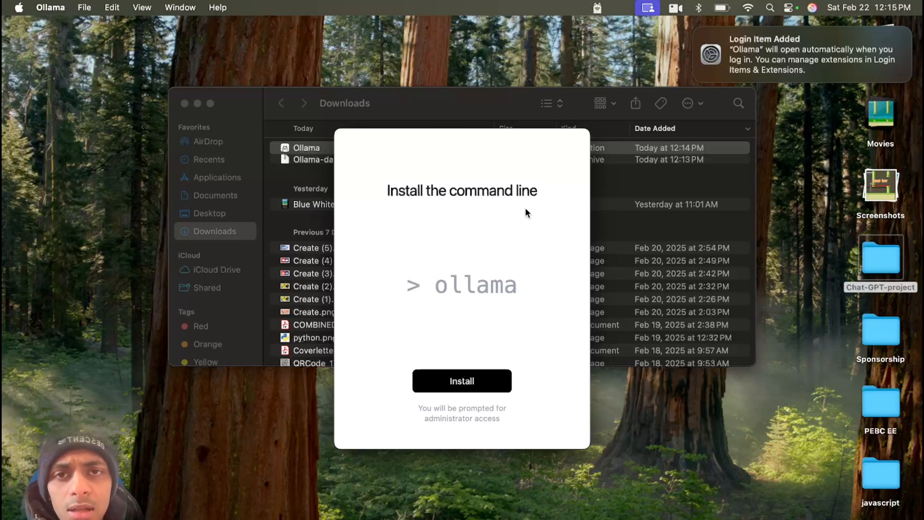
mouse_move(445, 299)
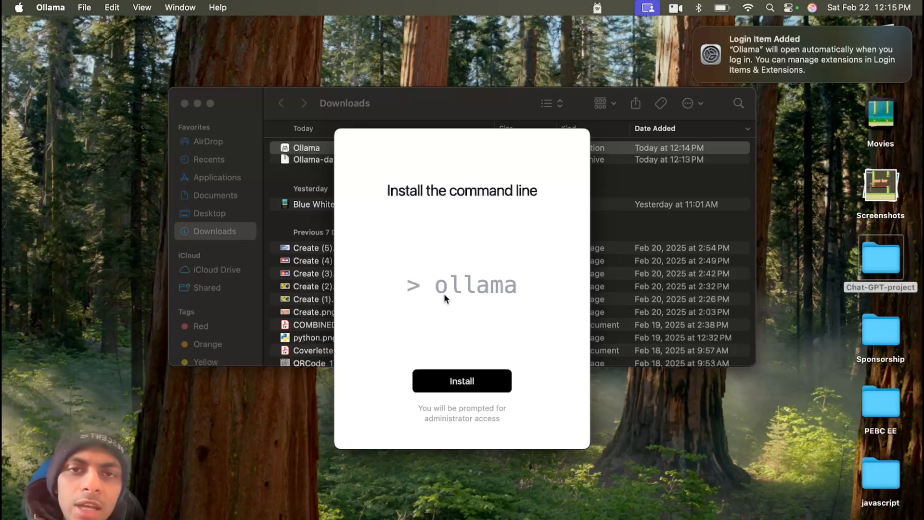
mouse_move(528, 309)
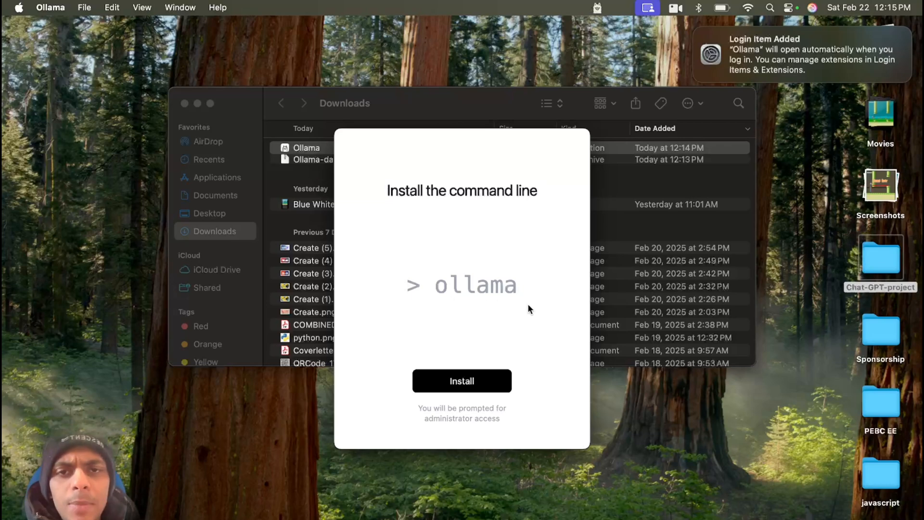
mouse_move(494, 367)
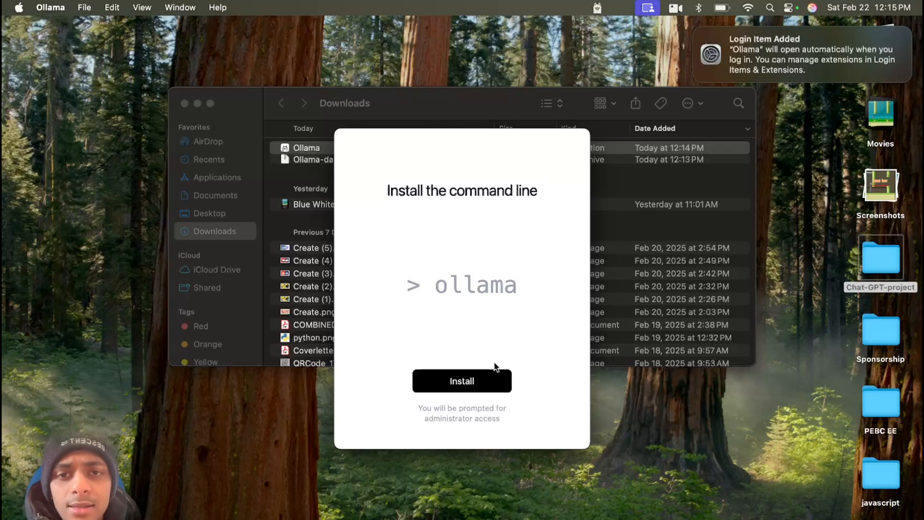
click(461, 381)
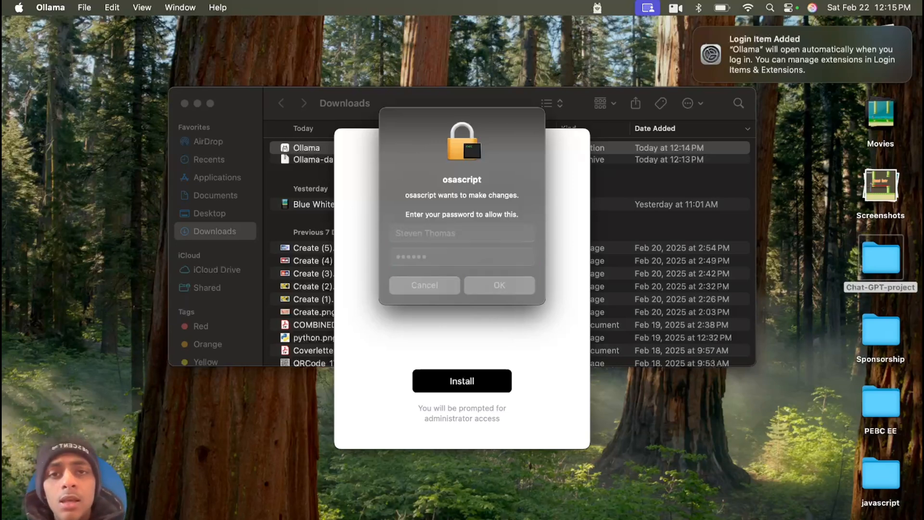
click(499, 285)
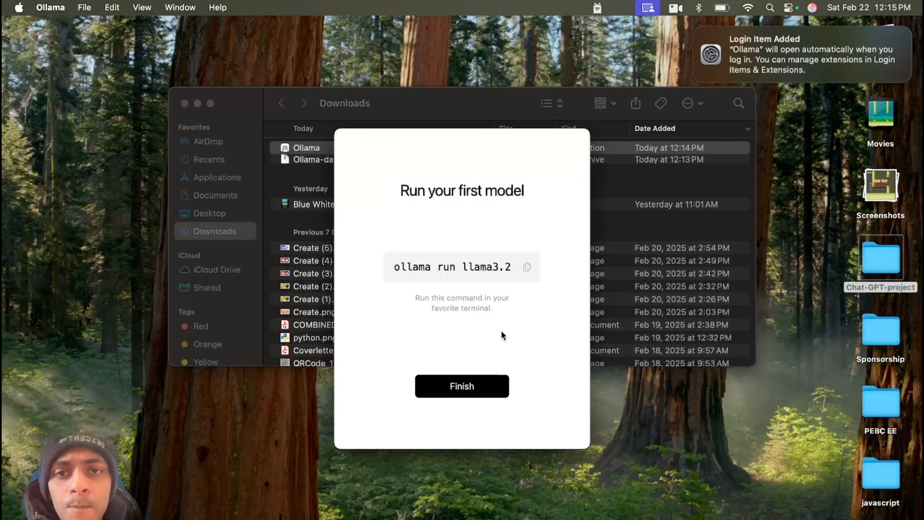
mouse_move(519, 312)
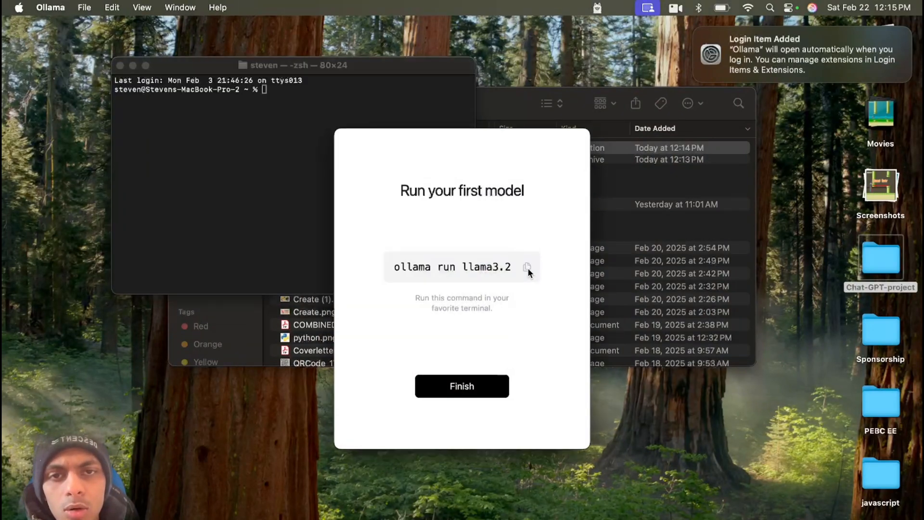
Run 'ollama run llama3.2' in Terminal, finish setup, and send hello.
click(527, 267)
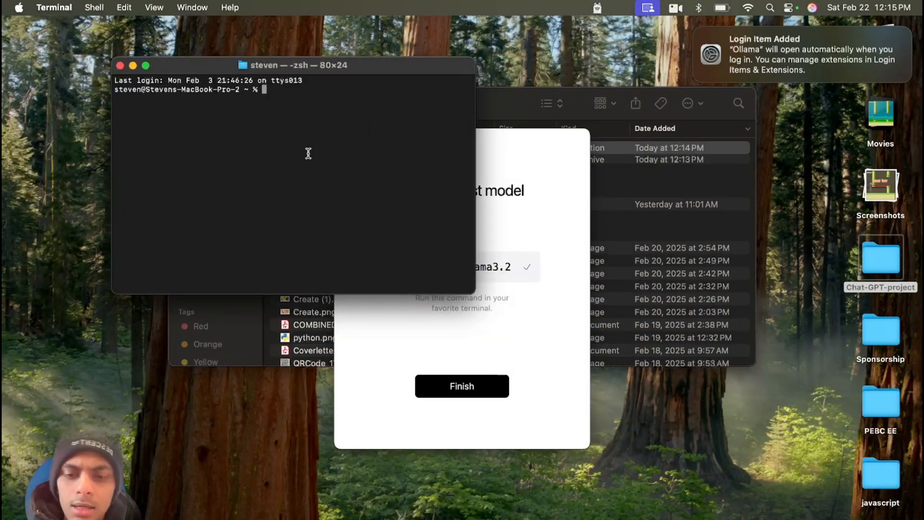
text(ollama run llama3.2)
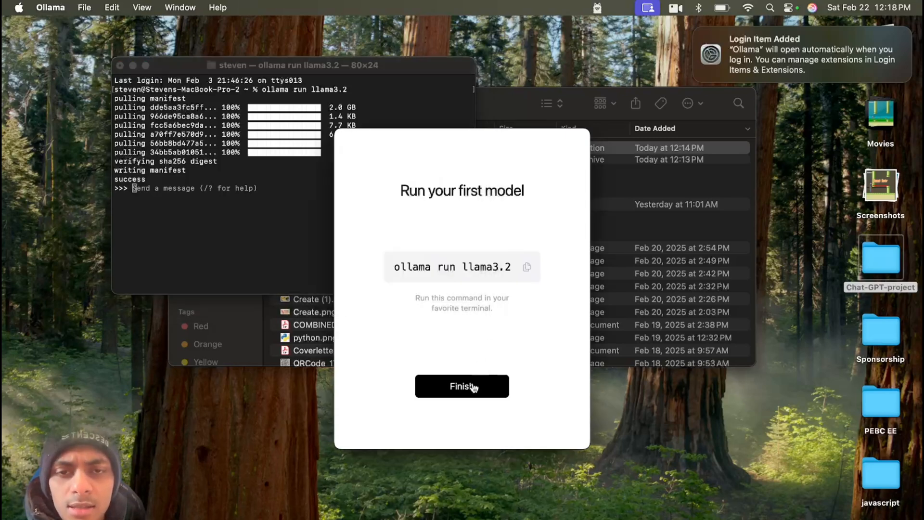
click(461, 386)
text(hello)
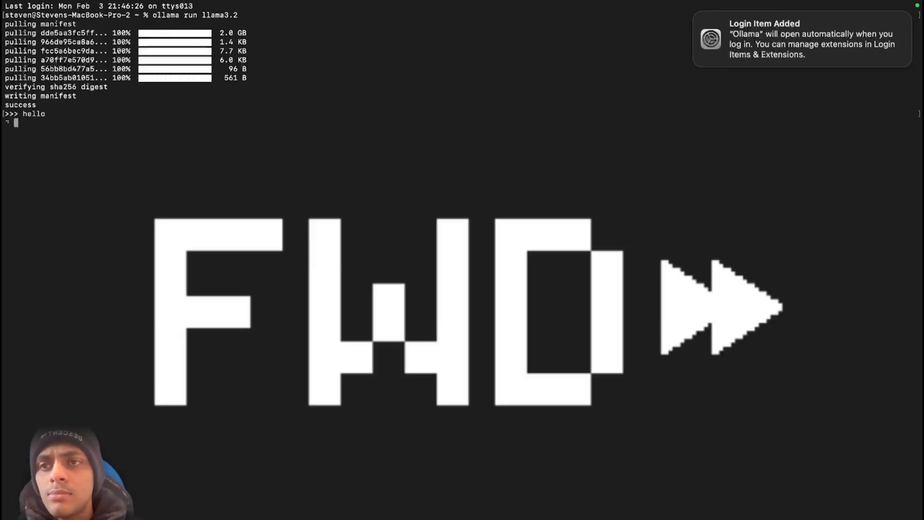
key(Return)
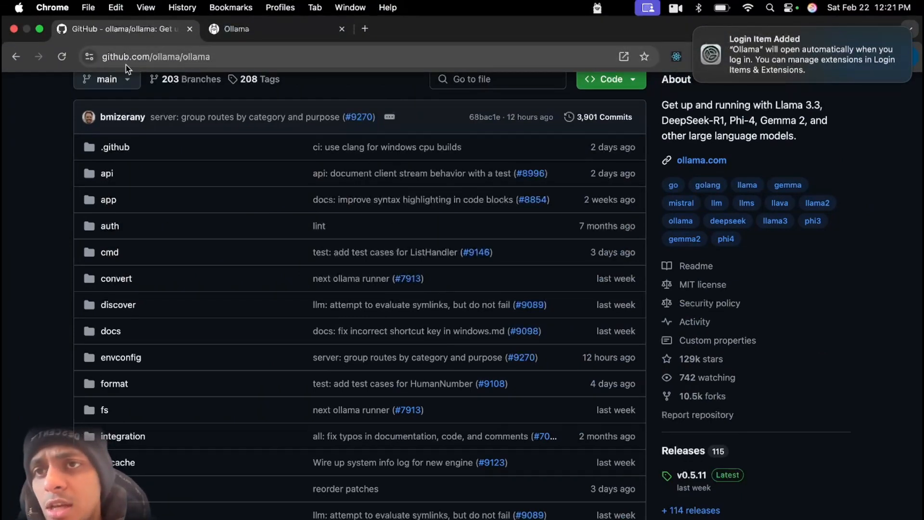
mouse_move(170, 69)
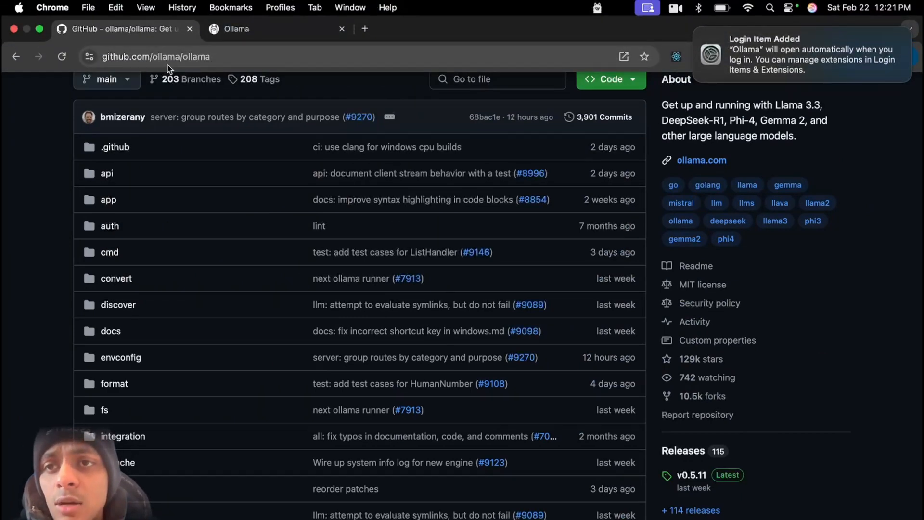
Scroll to the Model library table and highlight DeepSeek-R1 671B's 404GB size.
scroll(up, 3)
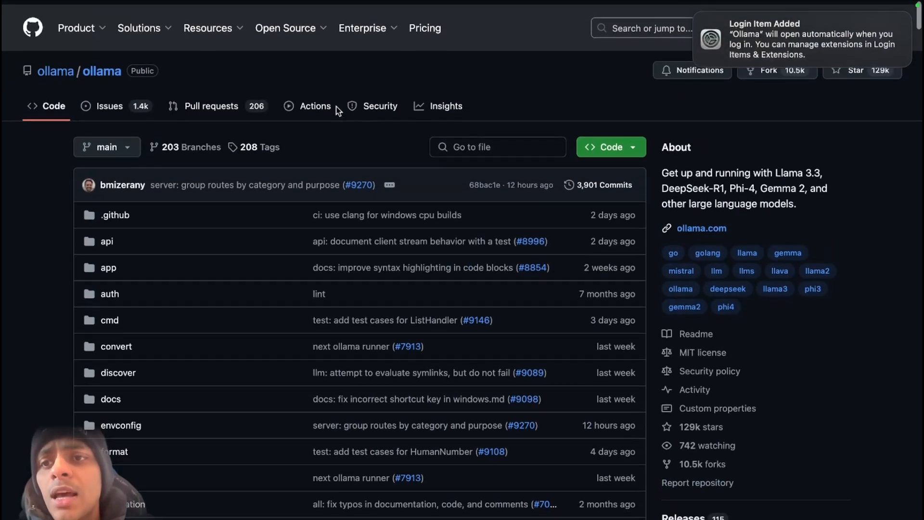
scroll(down, 3)
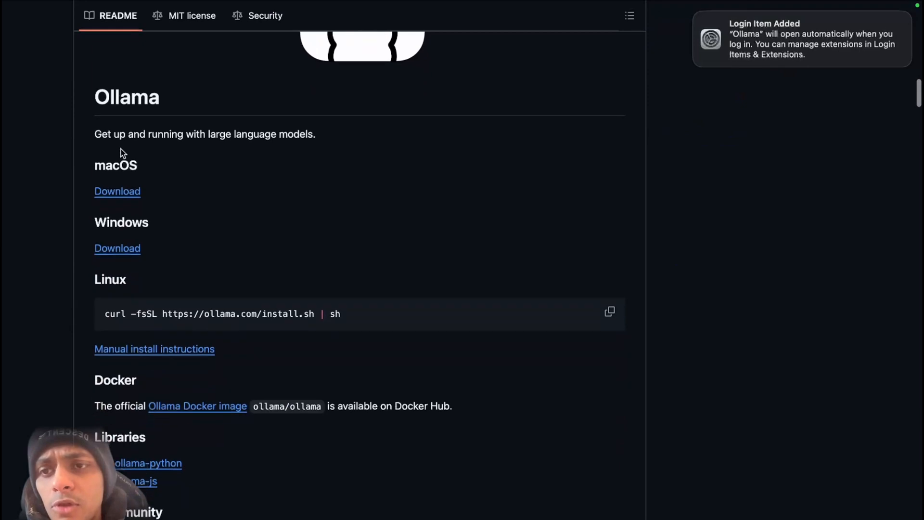
scroll(down, 3)
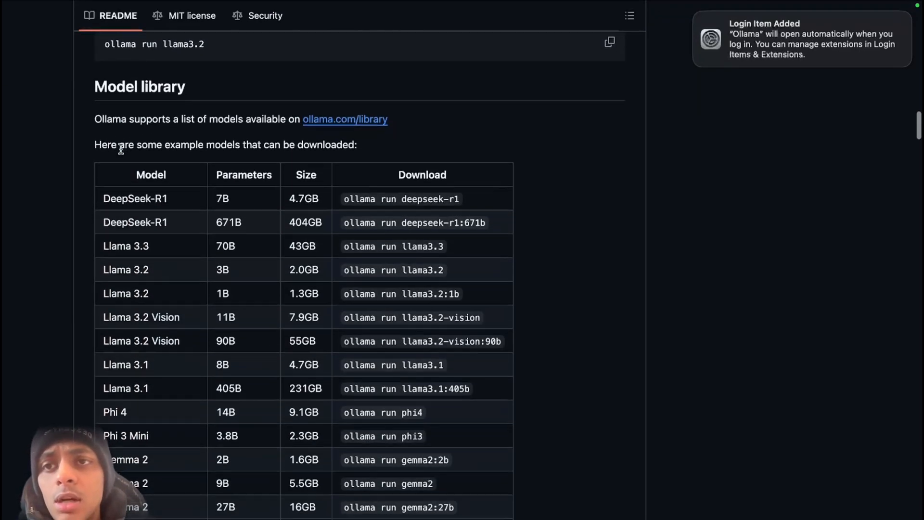
scroll(up, 3)
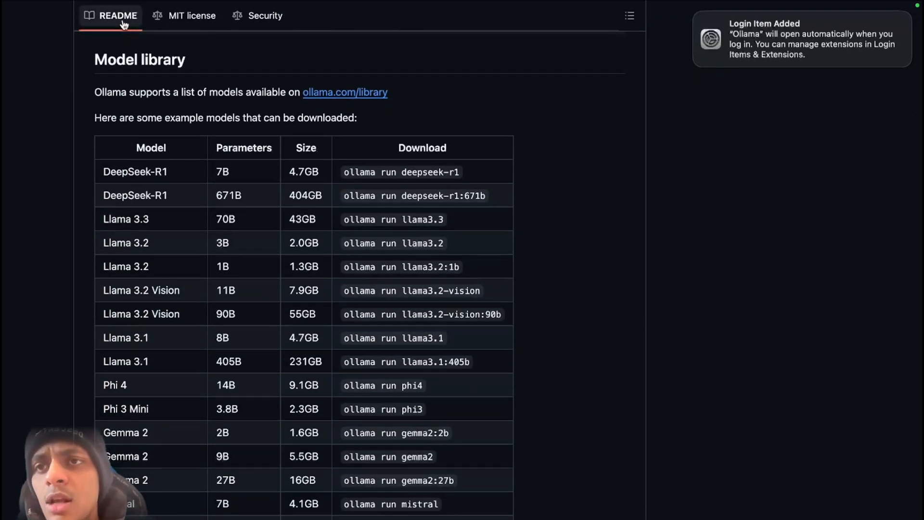
scroll(down, 3)
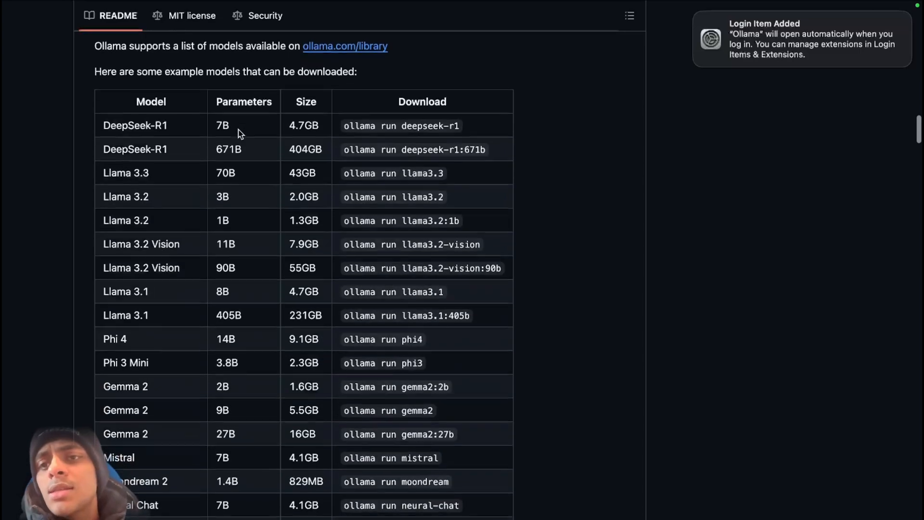
scroll(down, 3)
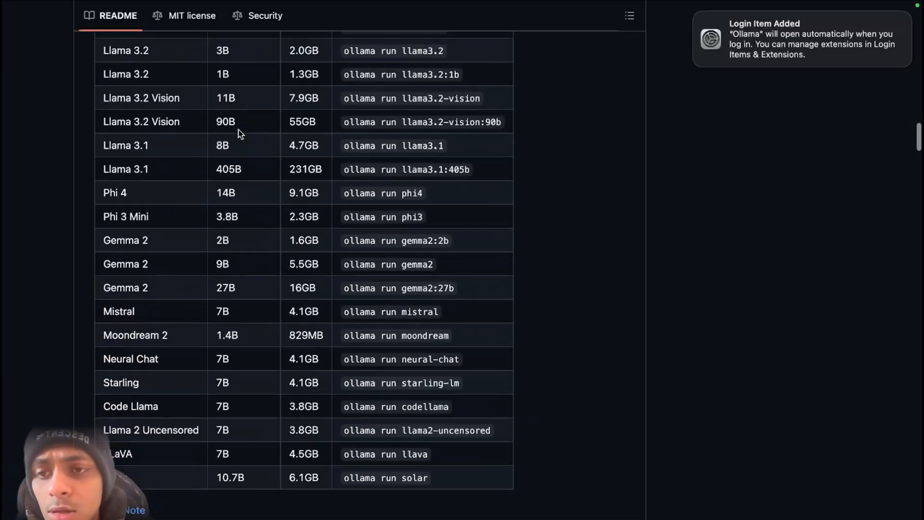
scroll(up, 3)
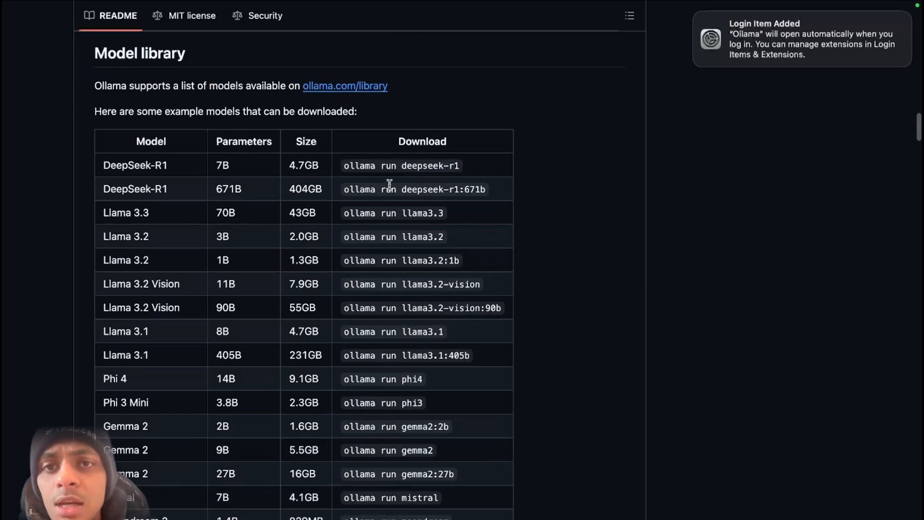
double_click(124, 166)
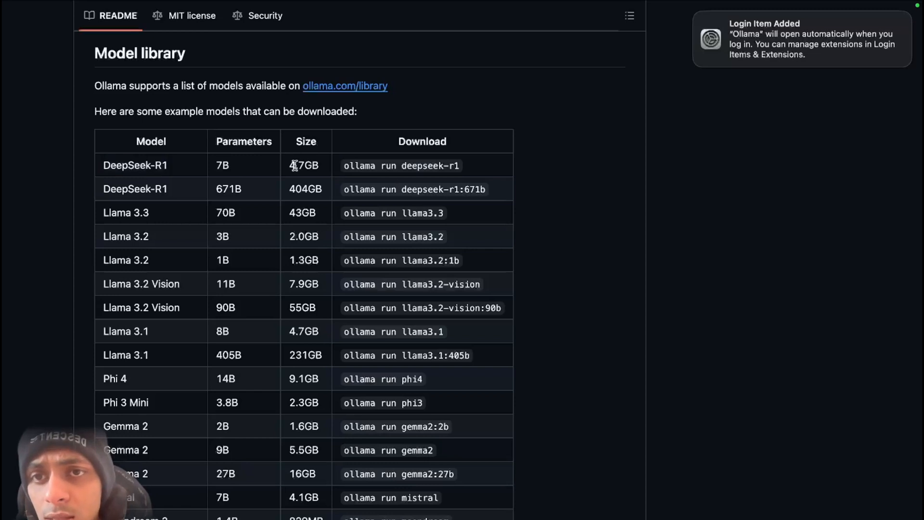
double_click(305, 165)
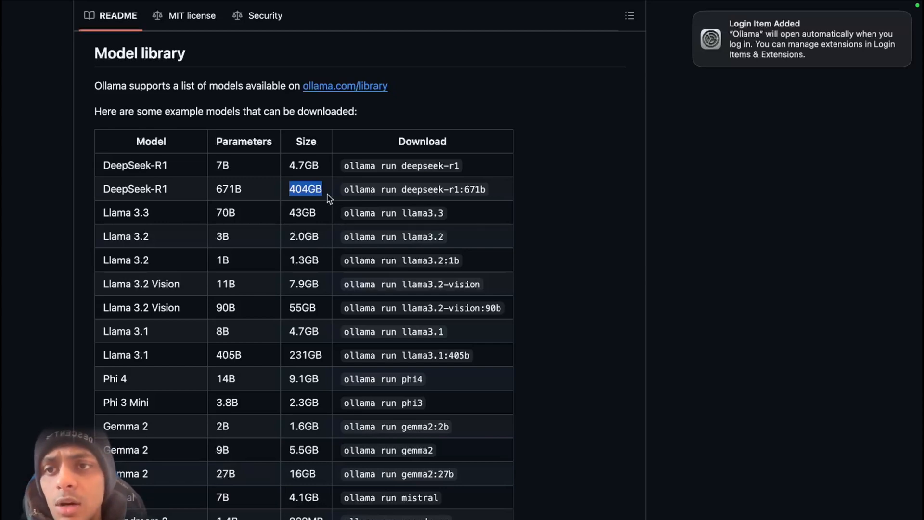
Scroll through the rest of the model table to the RAM requirements note.
scroll(down, 3)
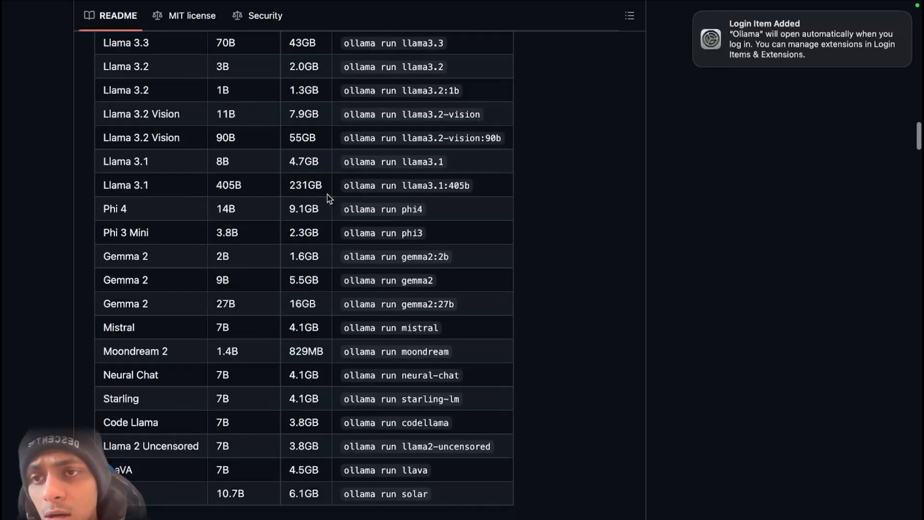
scroll(down, 3)
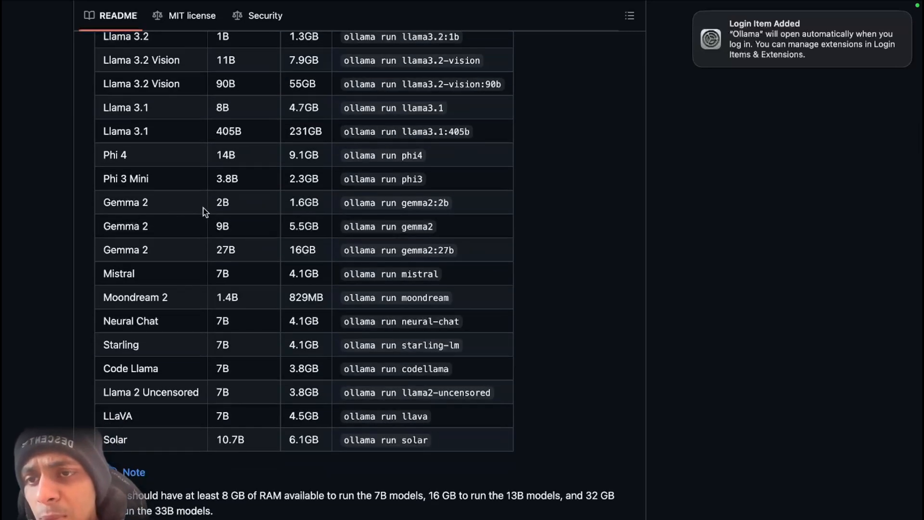
scroll(down, 3)
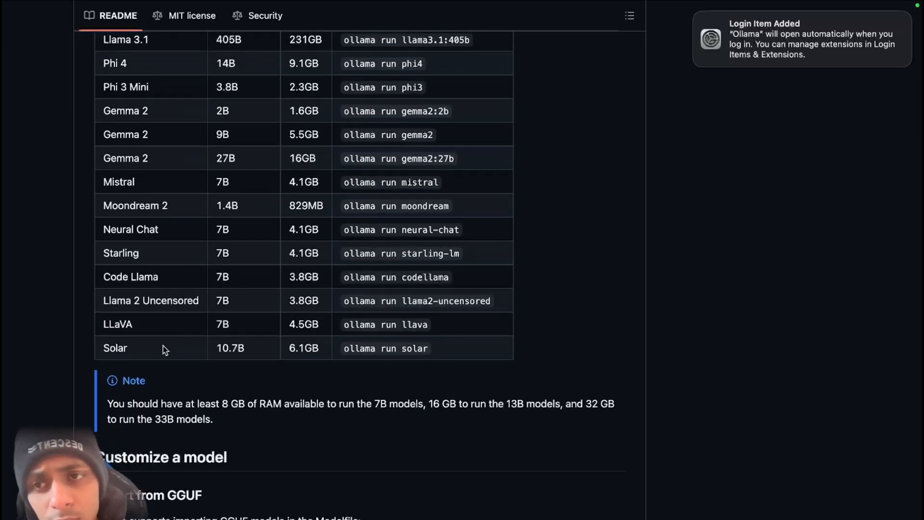
scroll(down, 3)
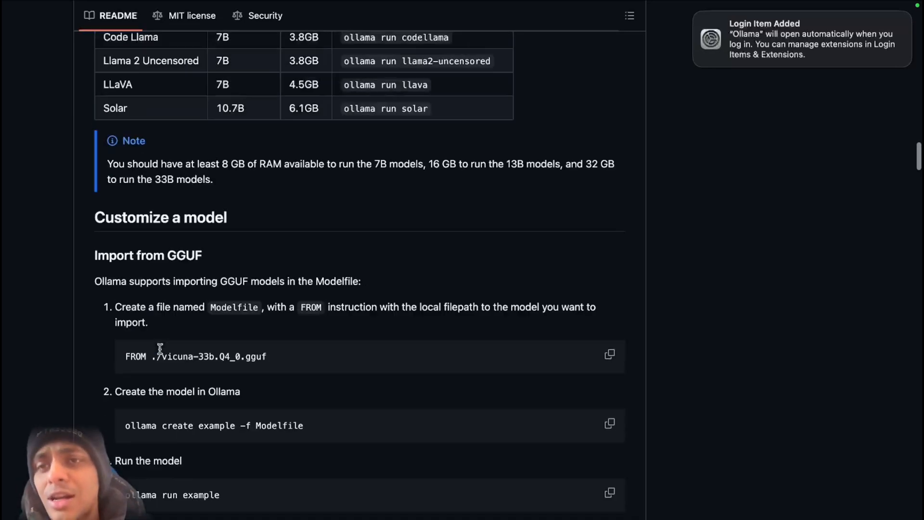
scroll(up, 3)
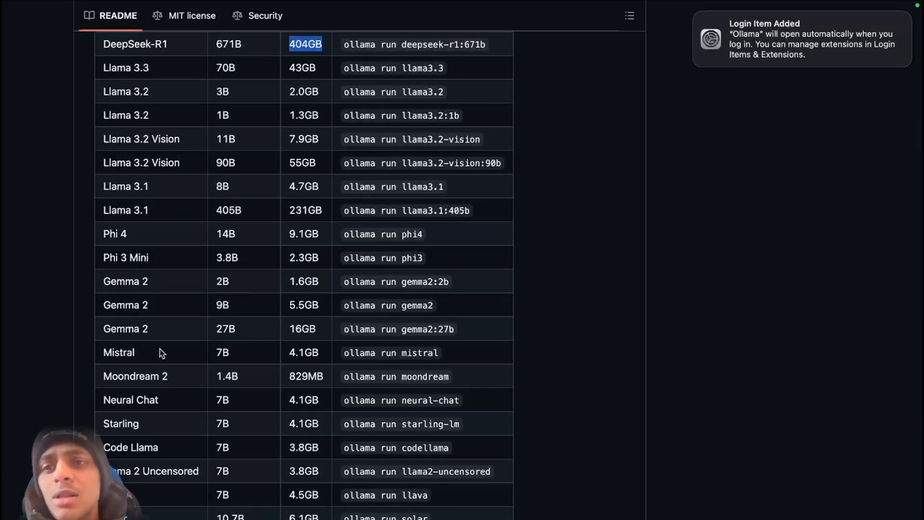
scroll(up, 3)
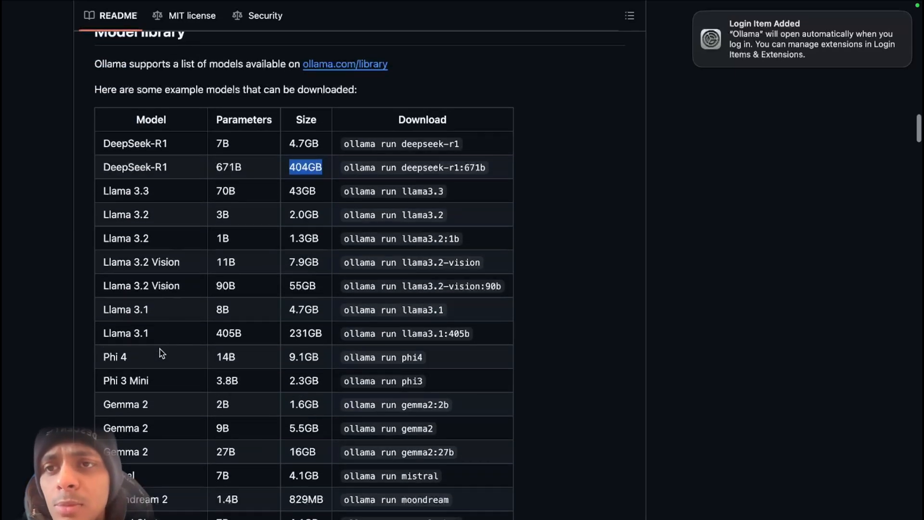
mouse_move(297, 139)
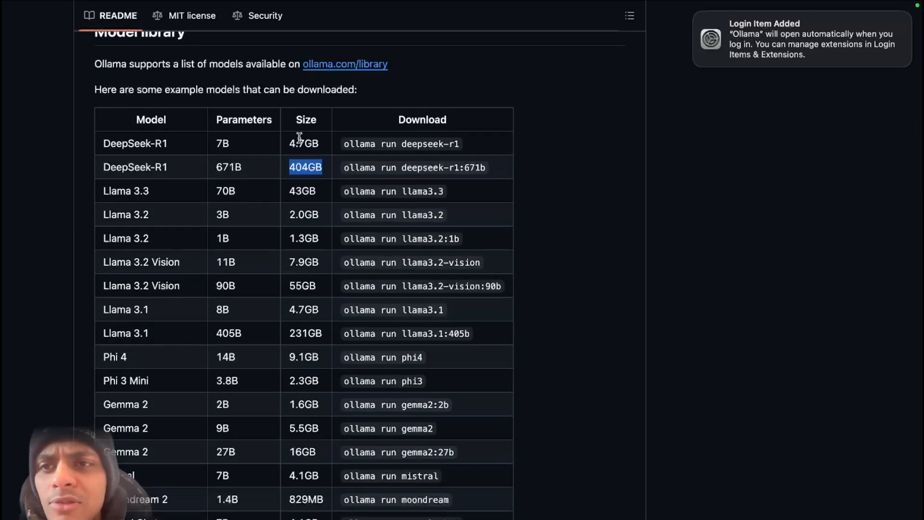
mouse_move(344, 149)
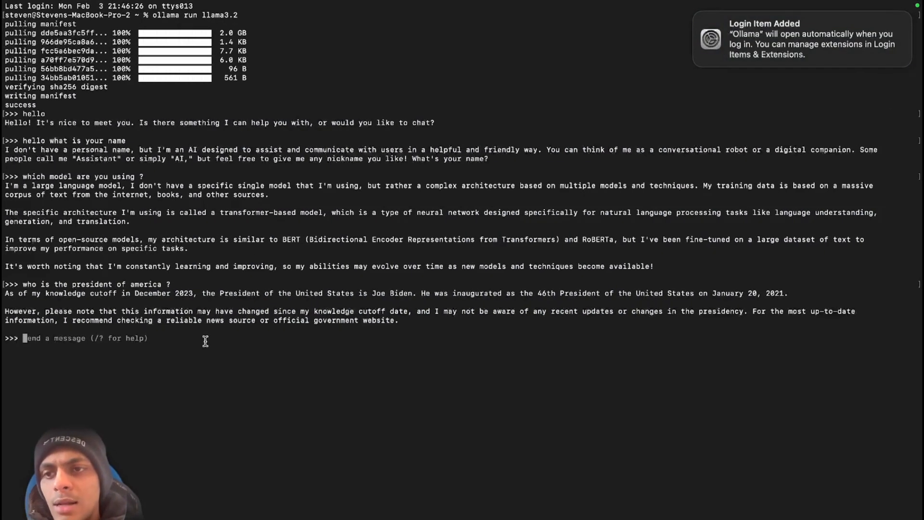
Quit the llama3.2 chat with Ctrl+D and pull deepseek-r1.
text(exit)
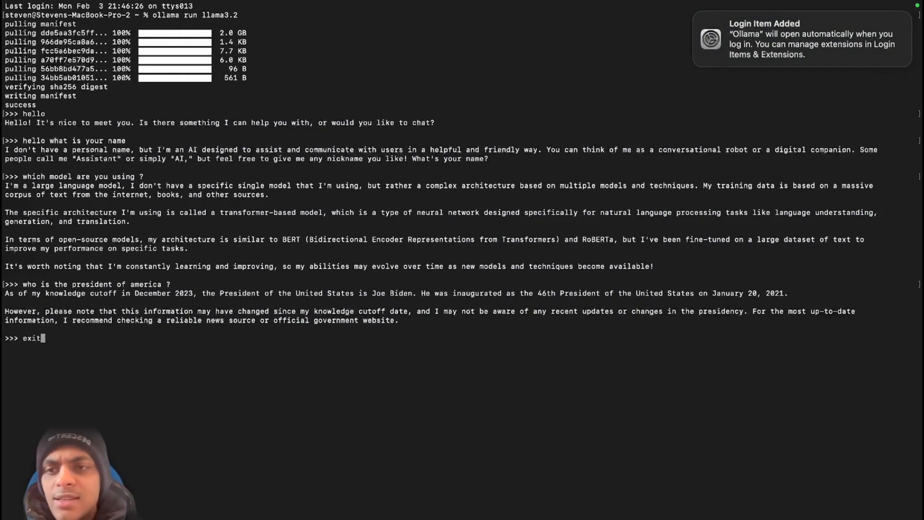
key(Return)
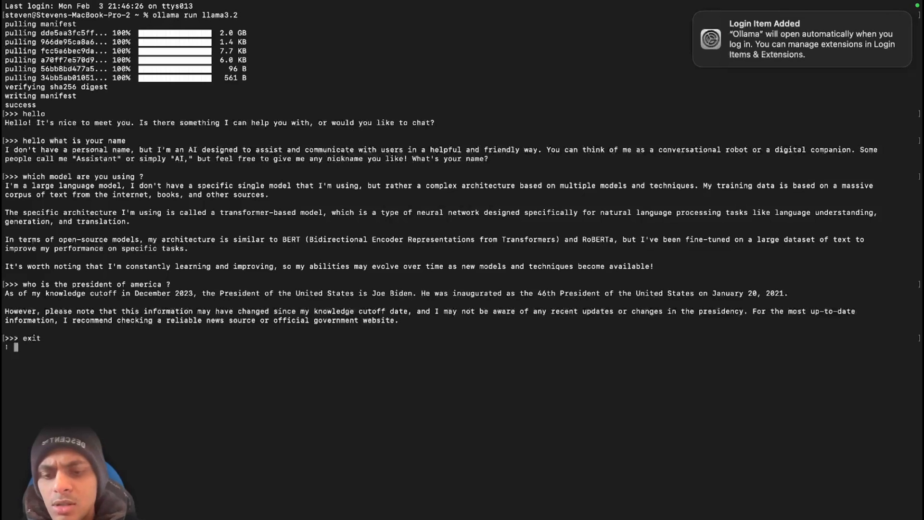
key(Return)
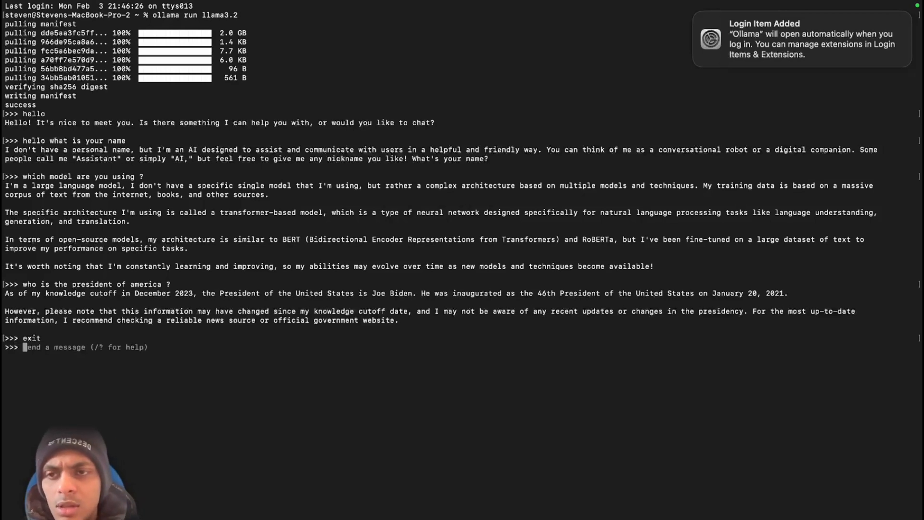
key(Return)
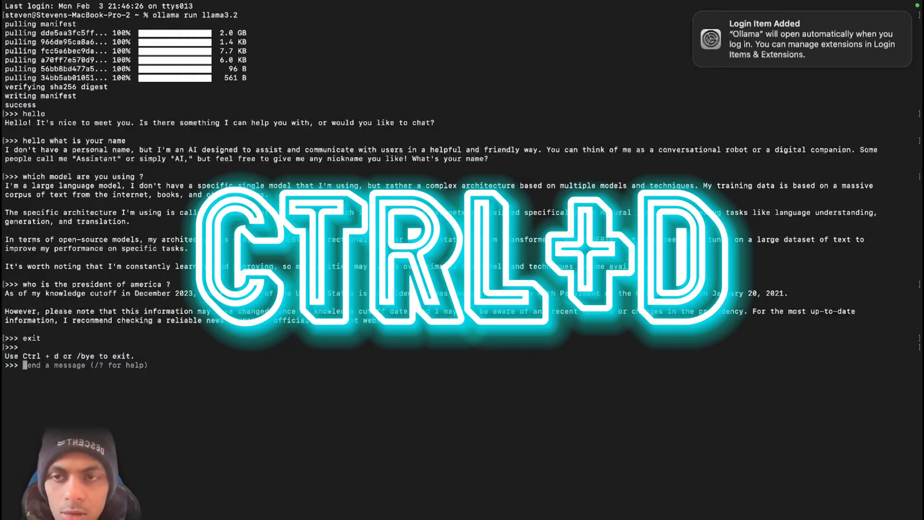
key(ctrl+d)
text(ollama run deepseek-r1)
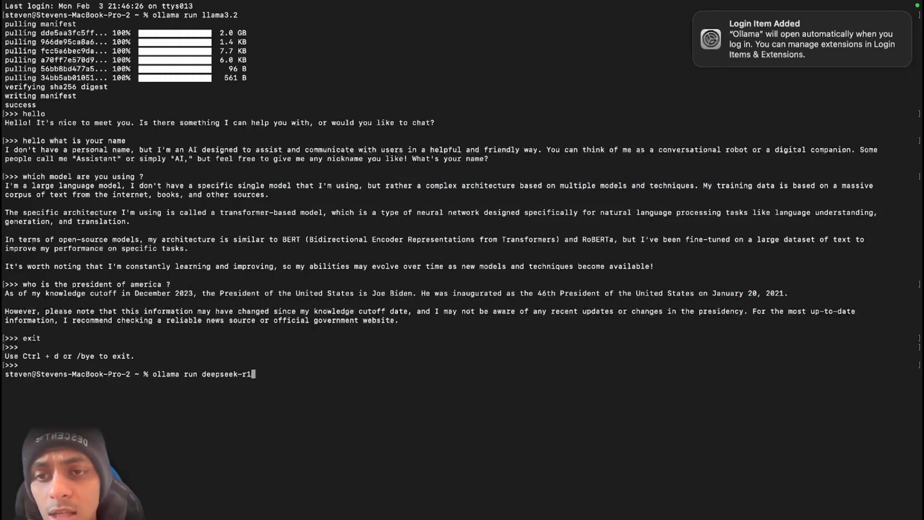
key(Return)
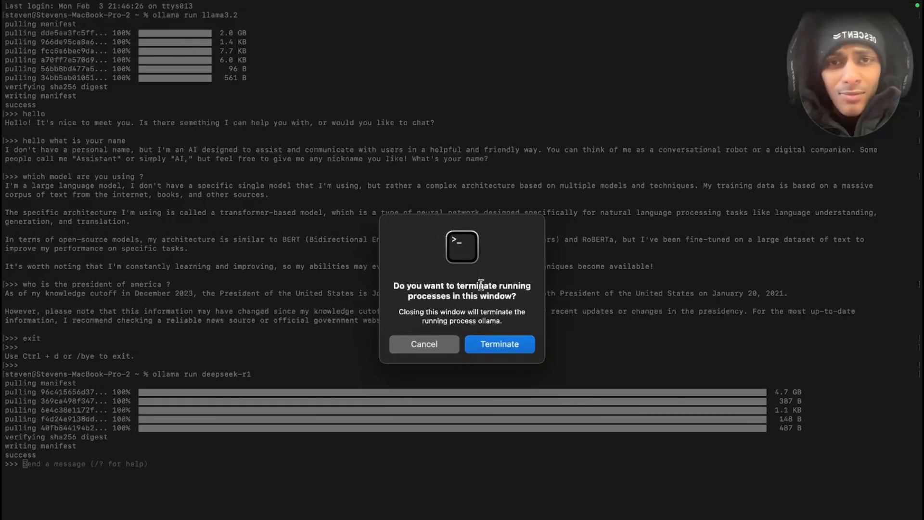
Terminate the old Terminal, turn Wi-Fi off, and type 'ollama run deepseek-r1' in a new Terminal.
click(499, 343)
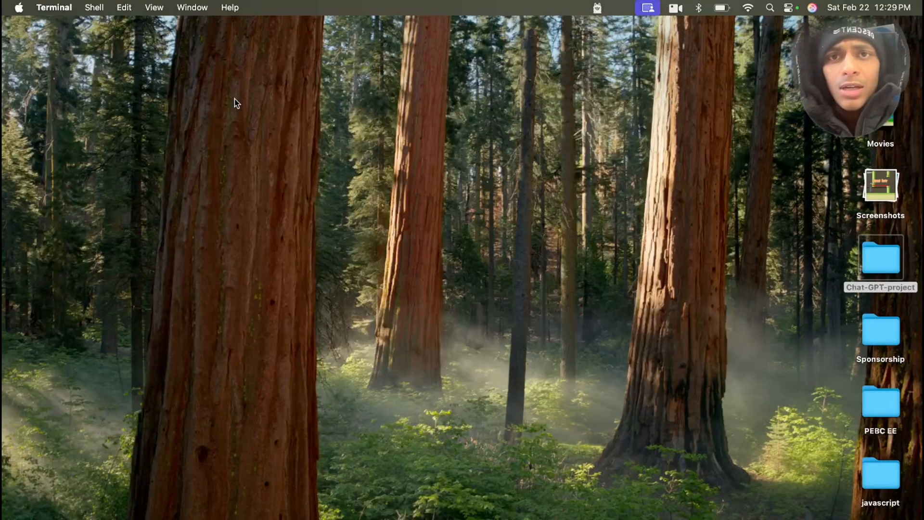
click(746, 7)
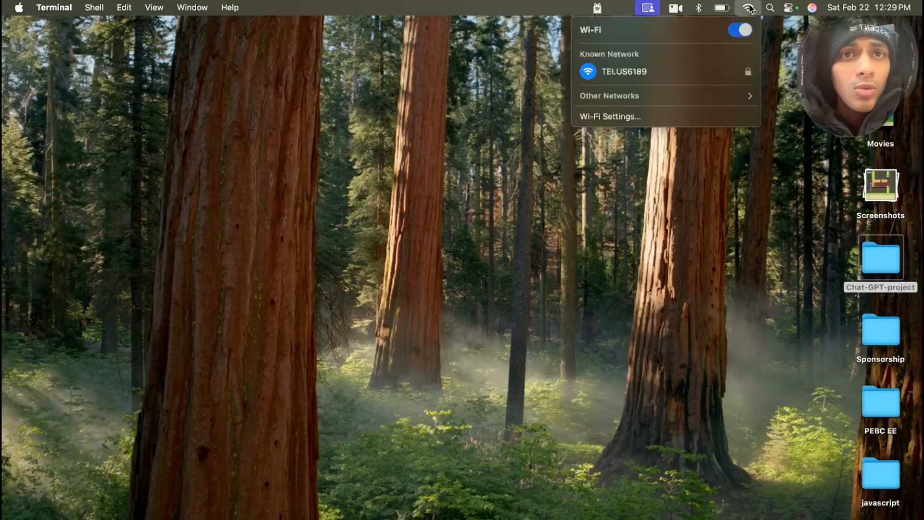
click(739, 30)
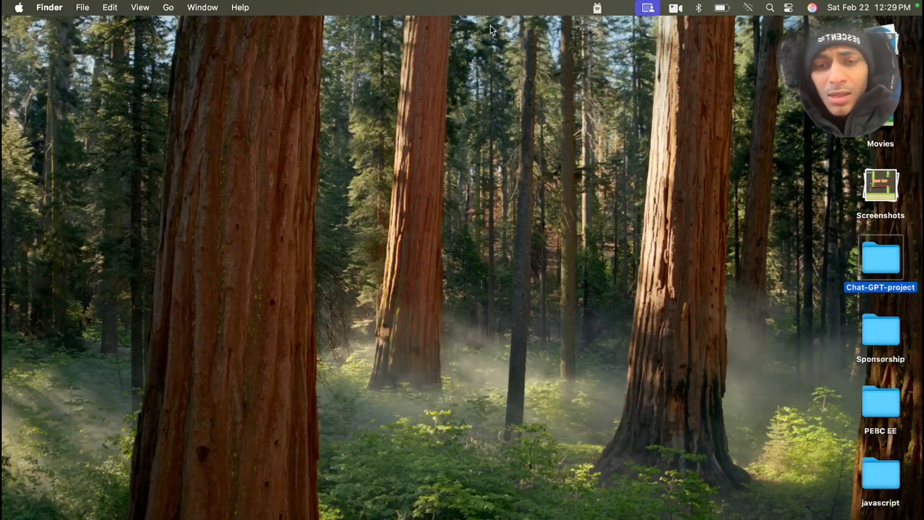
text(ter)
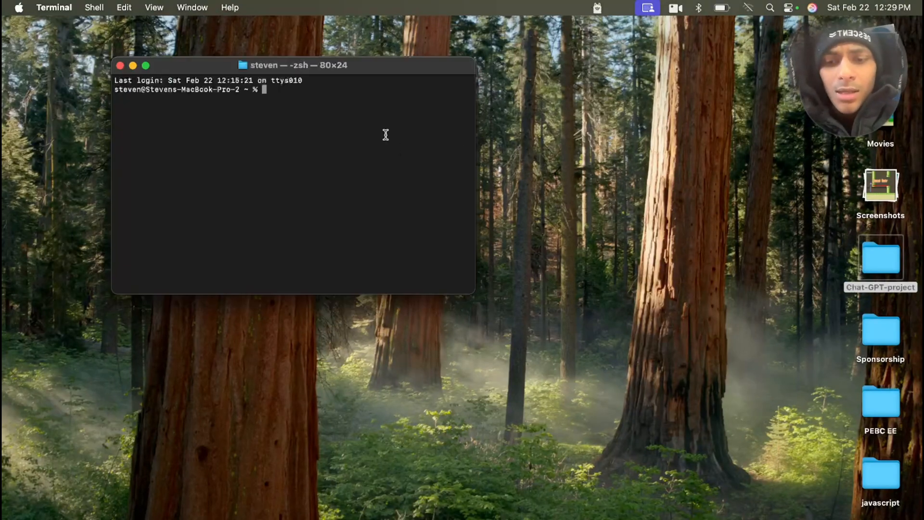
text(ollama run deepseek-r1)
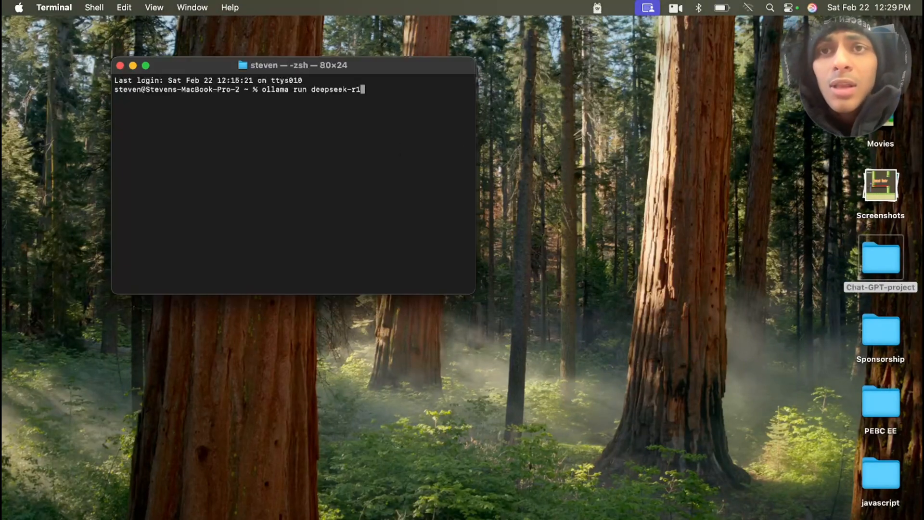
mouse_move(71, 48)
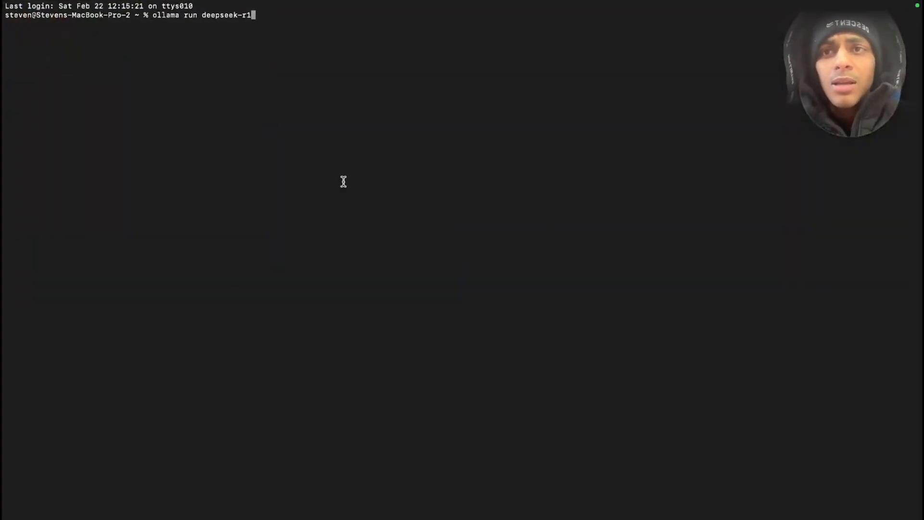
Run deepseek-r1 offline and ask it 'hello who are you ?'.
key(Return)
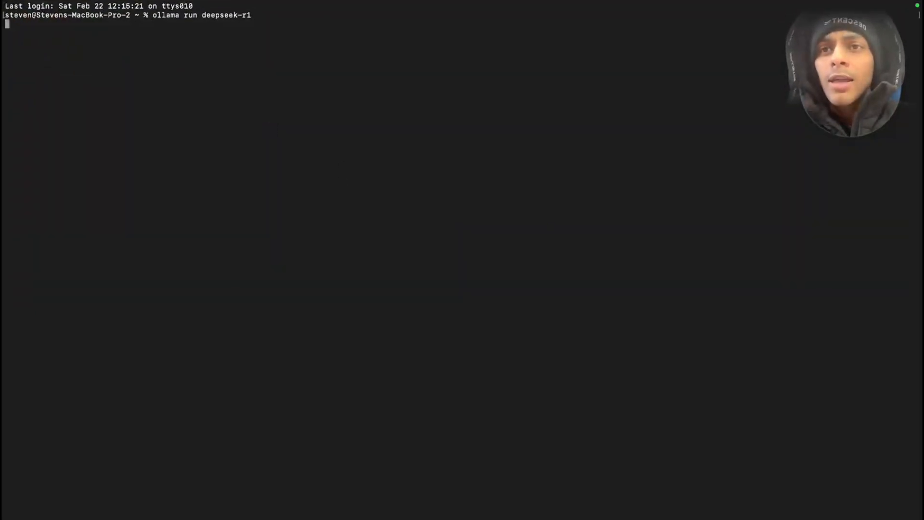
key(Return)
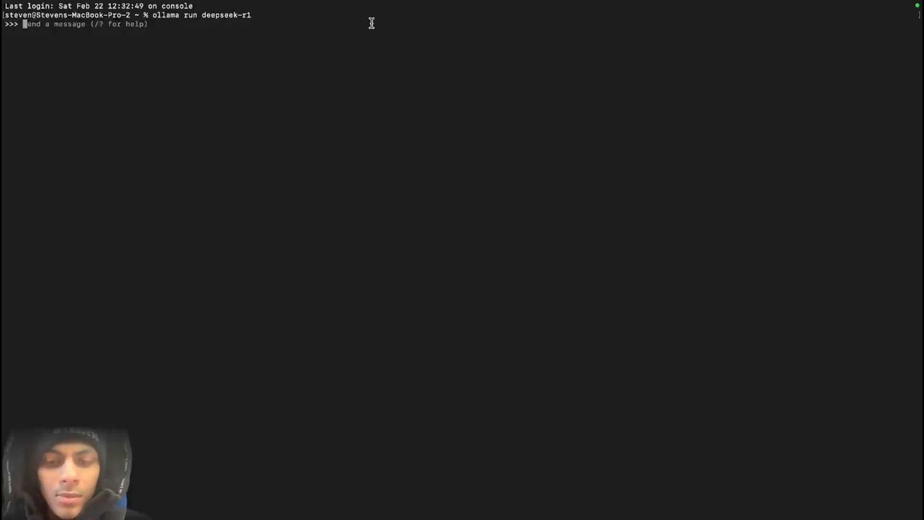
text(hello who)
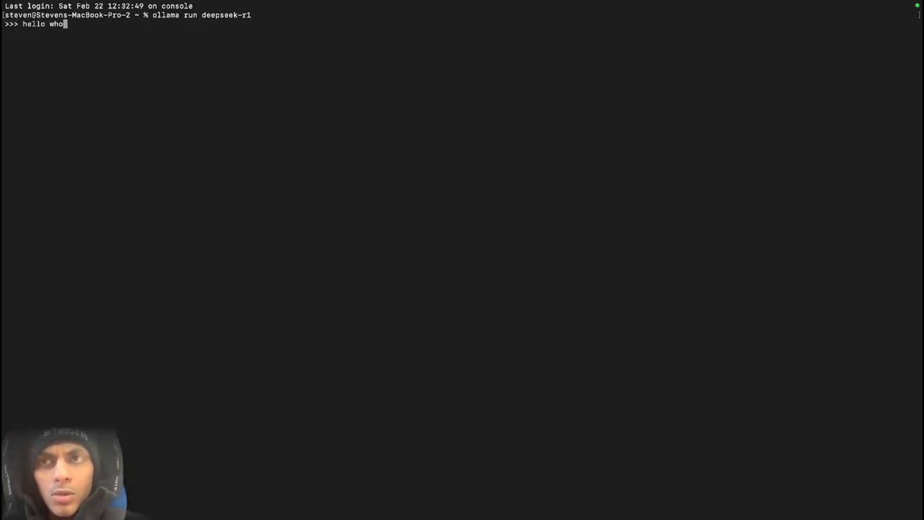
text(are yoyu)
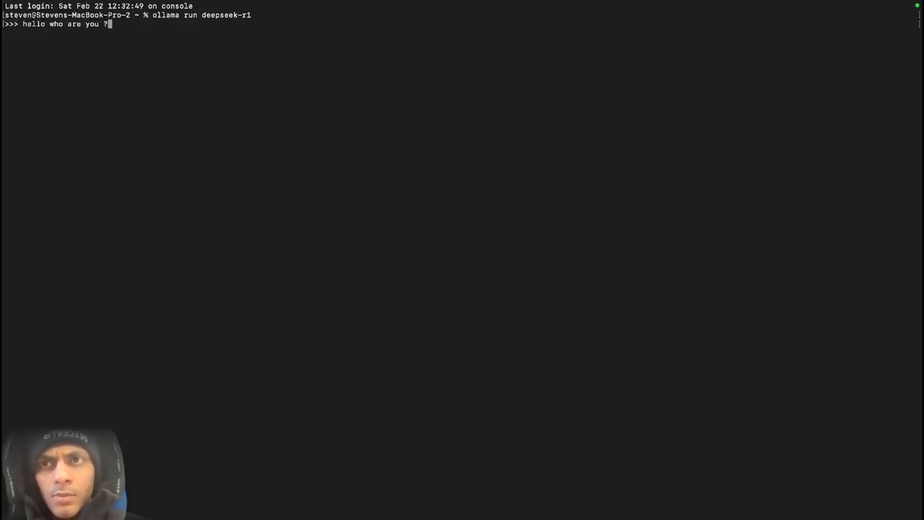
key(Return)
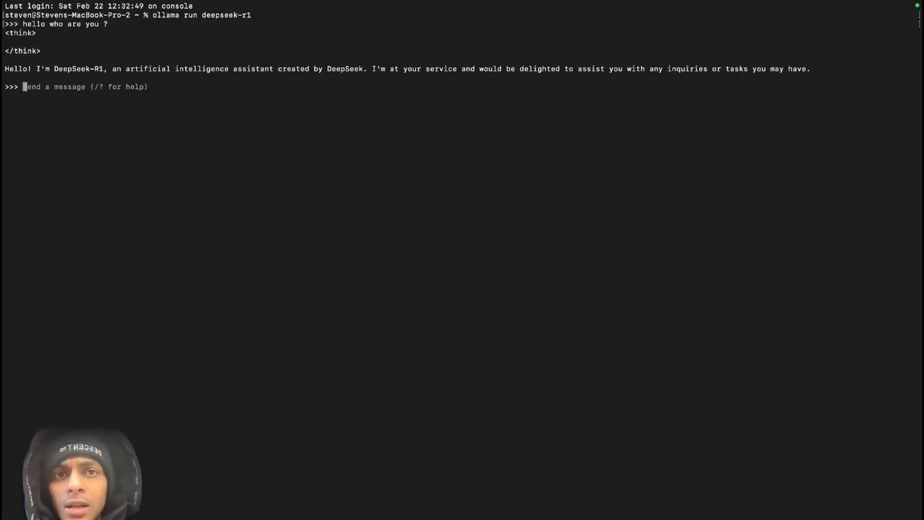
Ask deepseek-r1 'what temperature does water freeze'.
text(what temperature does w)
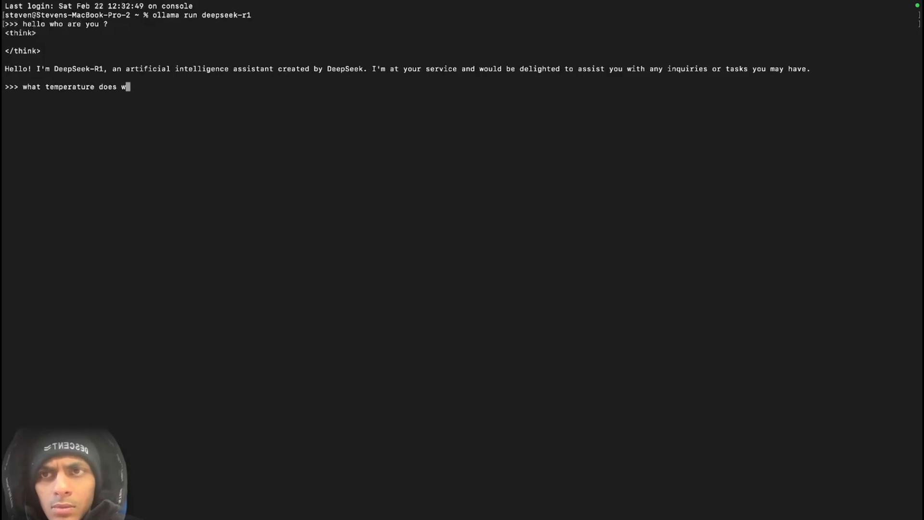
key(Return)
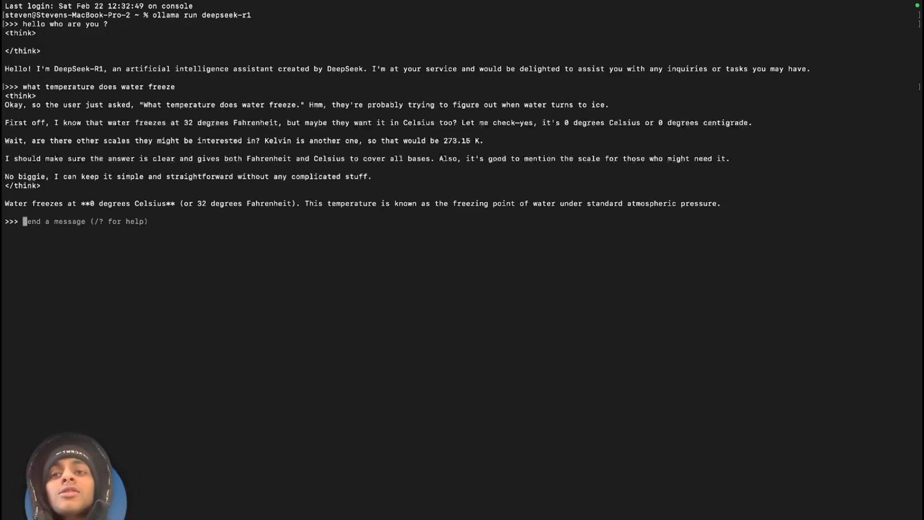
mouse_move(517, 195)
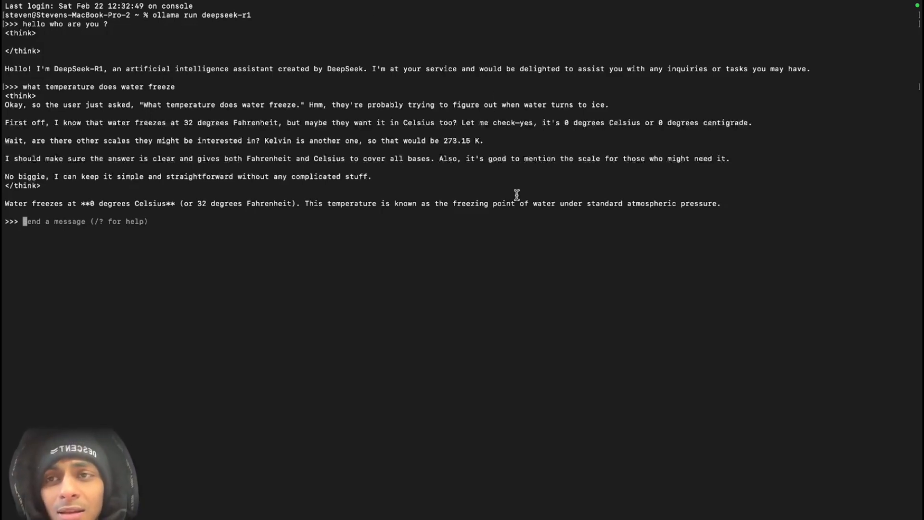